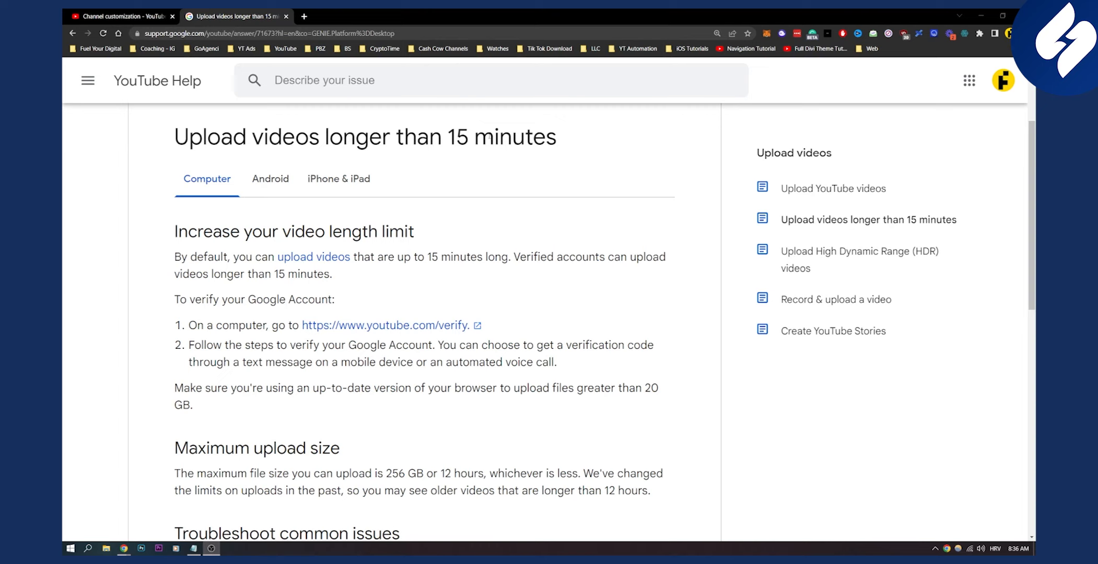
pyautogui.moveTo(352, 220)
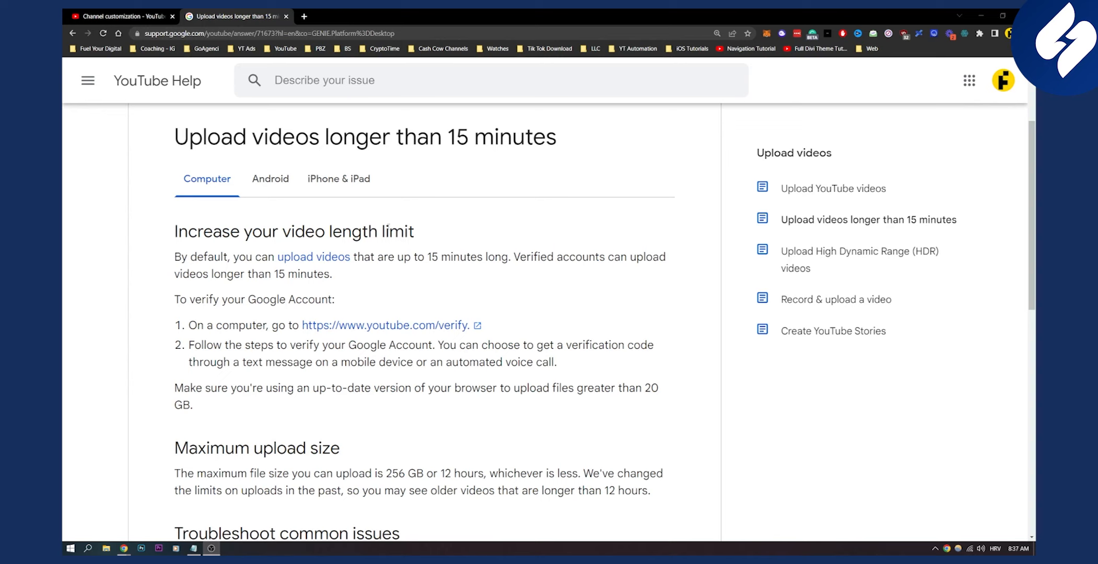
pyautogui.scroll(-3)
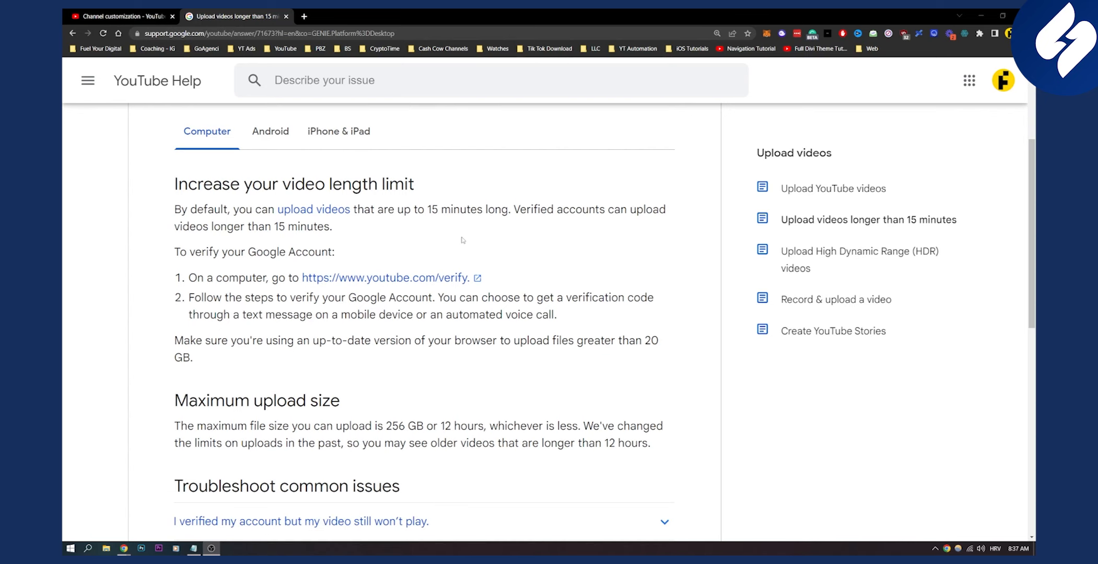
pyautogui.scroll(-3)
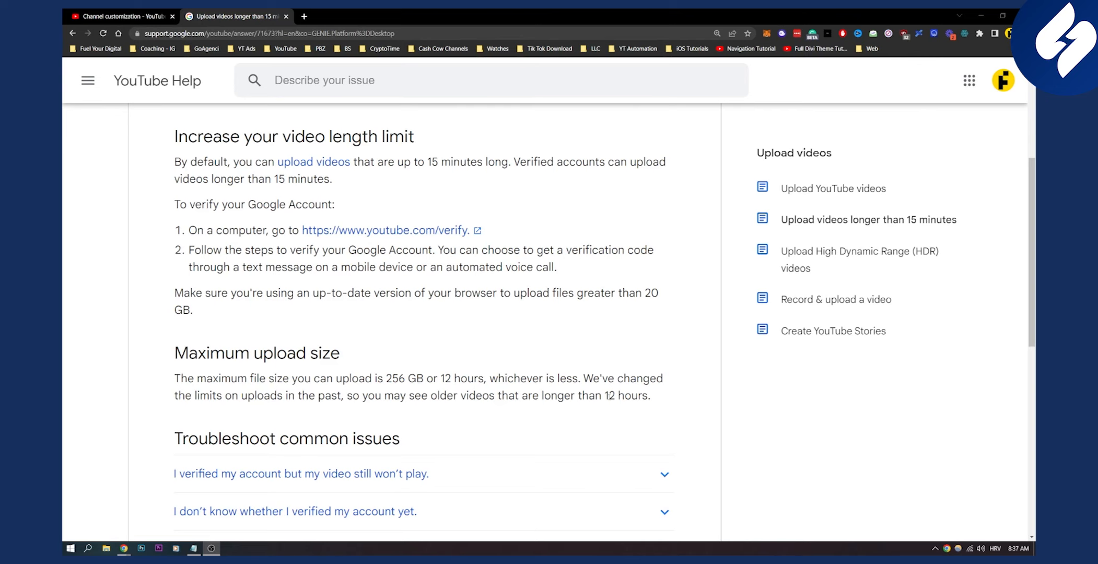
pyautogui.scroll(3)
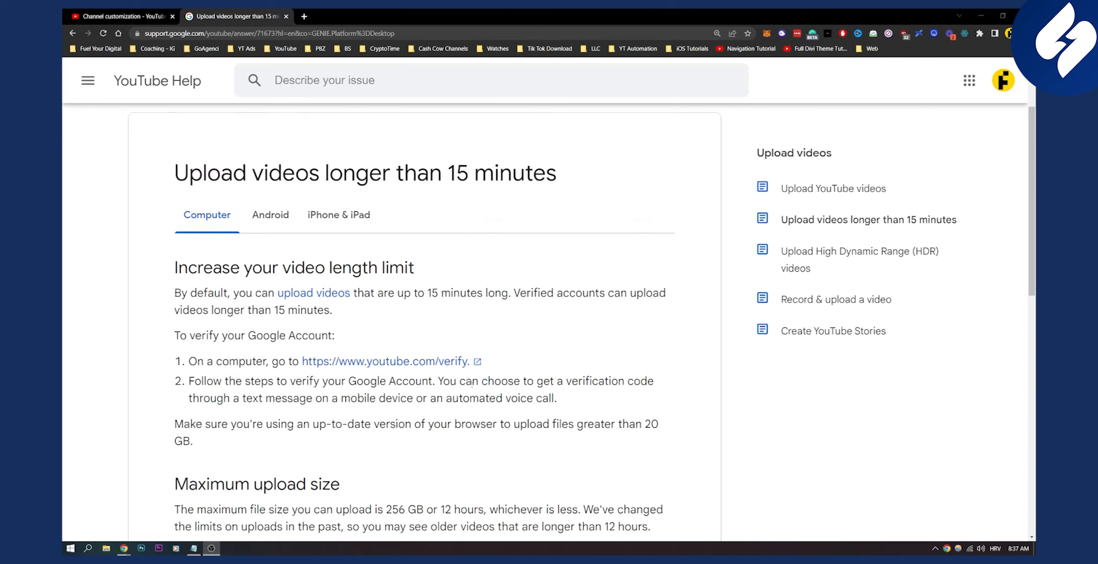
pyautogui.scroll(-3)
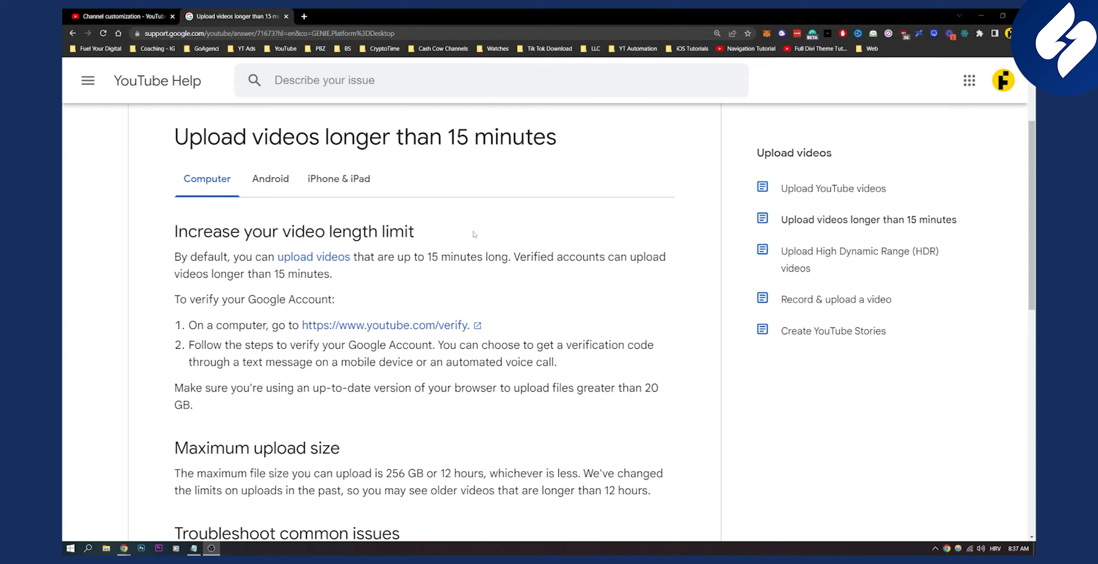